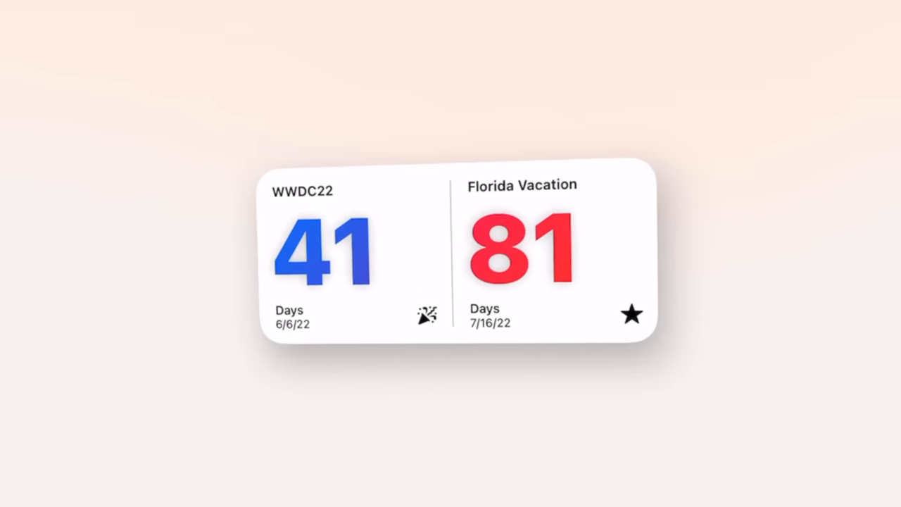
# Select the WWDC22 event to edit its name, blue colour and Jun 6, 2022 date.
pyautogui.click(321, 253)
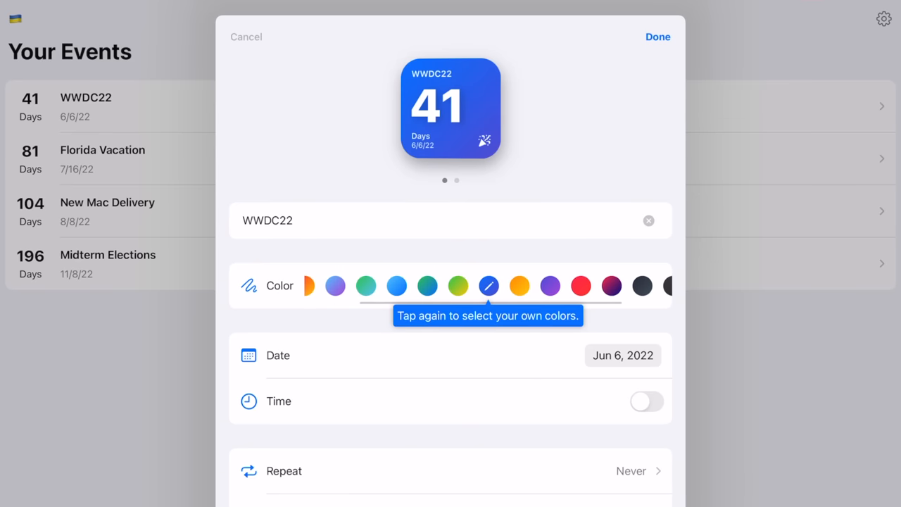
pyautogui.click(451, 470)
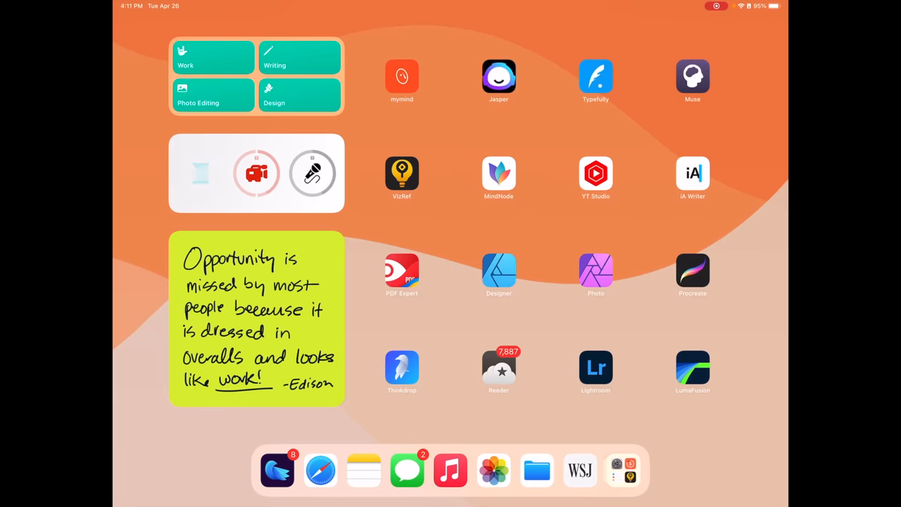
# Launch Streaks from its widget, revealing the Tweet Thread, Podcast Episode and YouTube Video habits.
pyautogui.click(256, 171)
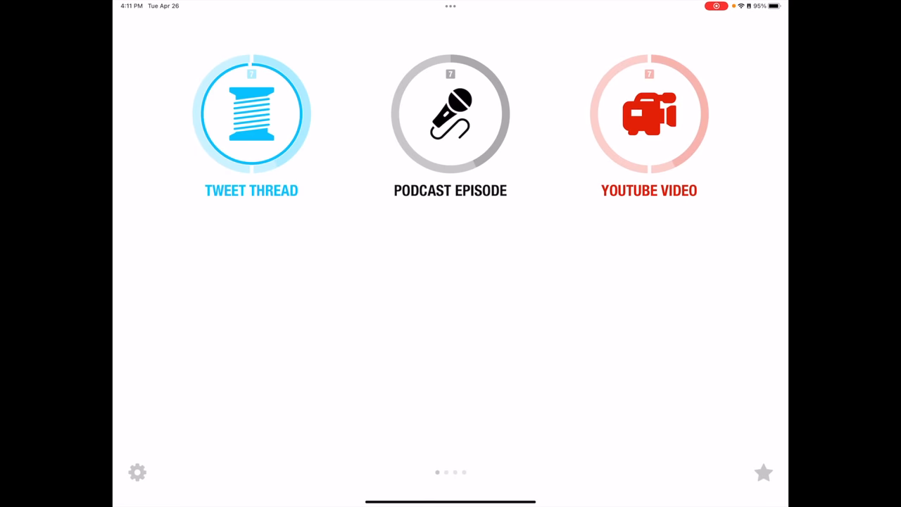